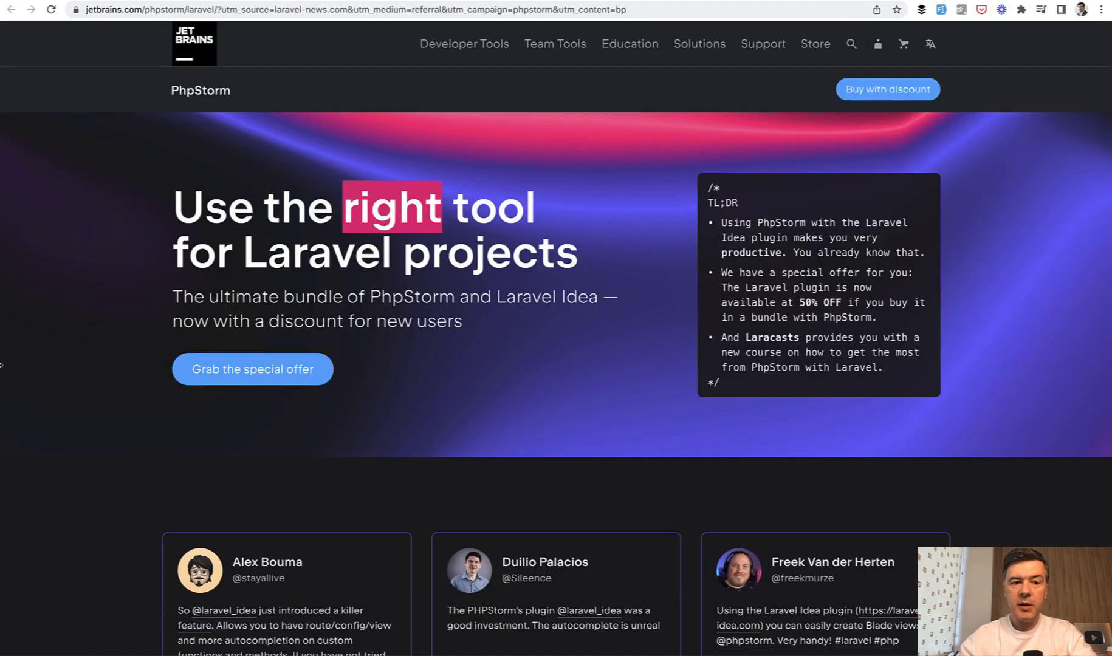
{"action": "mouse_move", "coordinate": [74, 457]}
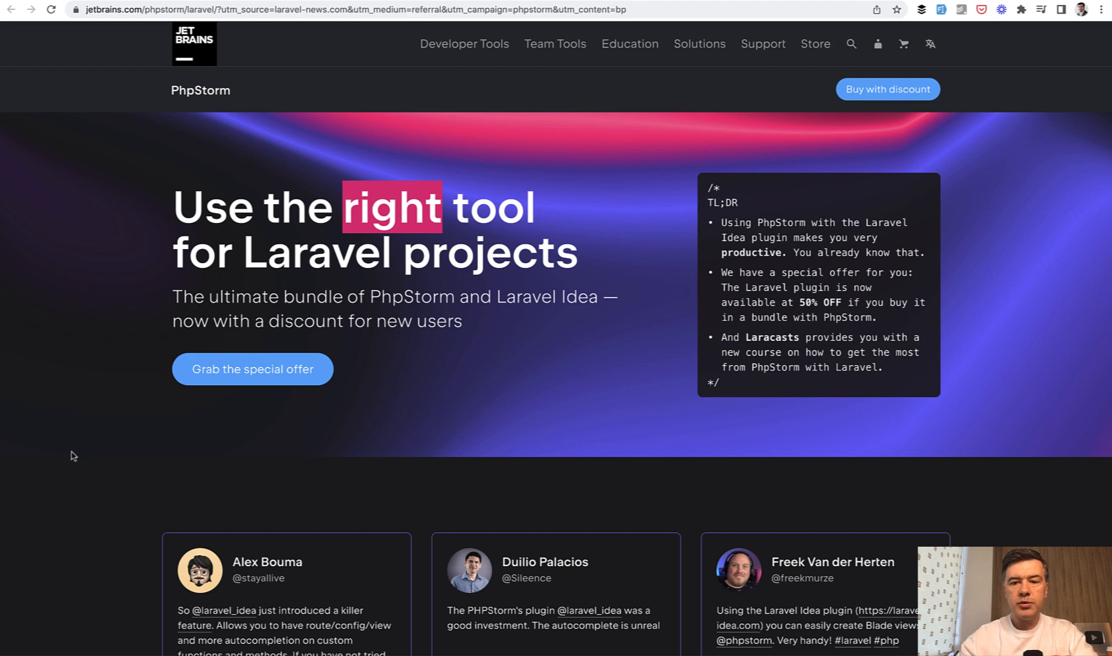
- Scroll the PhpStorm + Laravel Idea giveaway page down to the empty first-name answer field
{"action": "scroll", "scroll_direction": "down", "scroll_amount": 3}
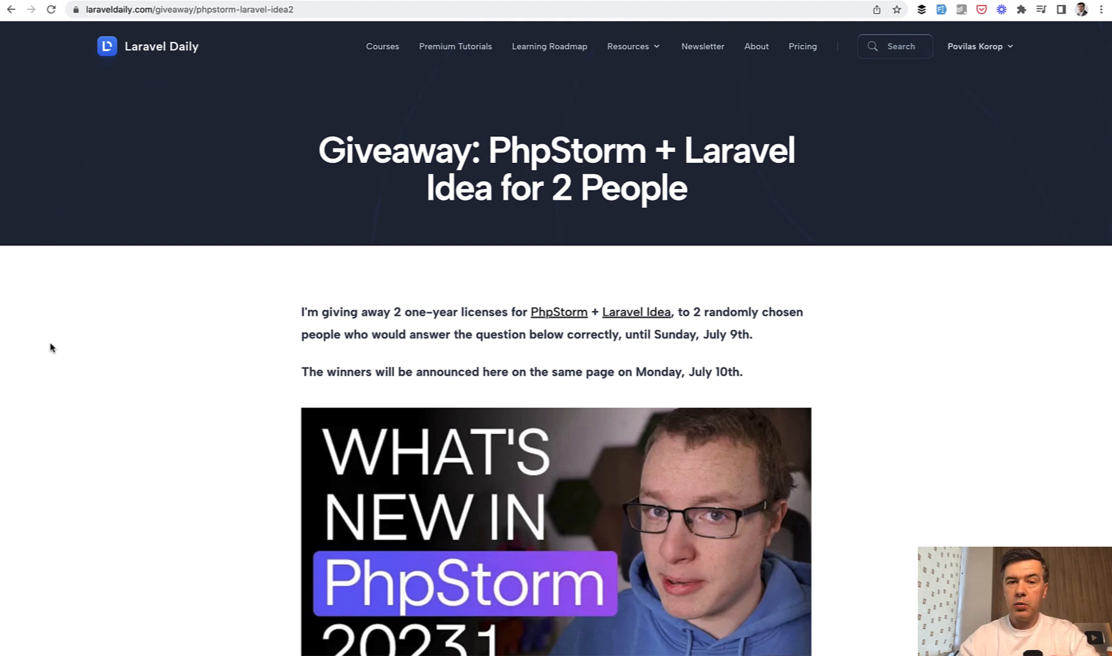
{"action": "scroll", "scroll_direction": "down", "scroll_amount": 3}
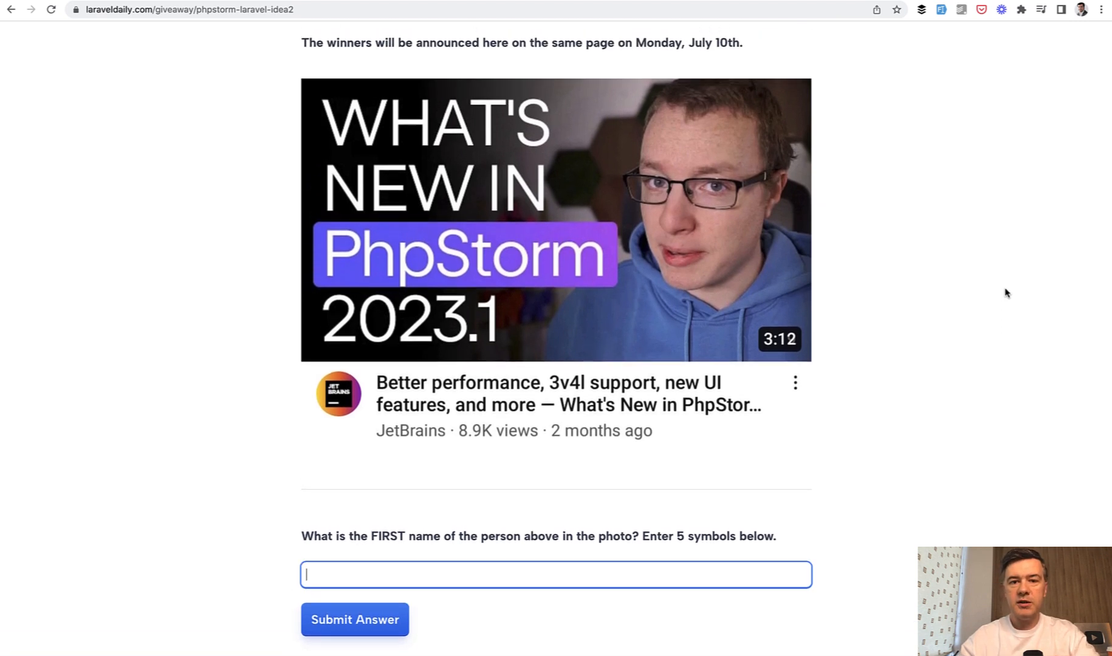
{"action": "scroll", "scroll_direction": "down", "scroll_amount": 3}
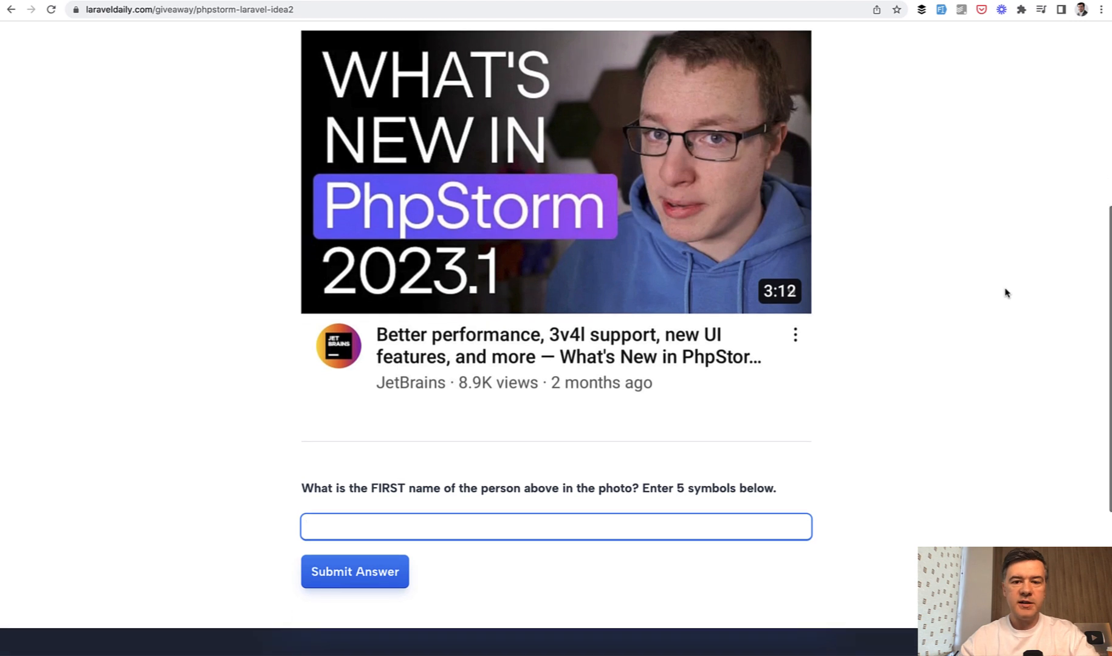
{"action": "scroll", "scroll_direction": "down", "scroll_amount": 3}
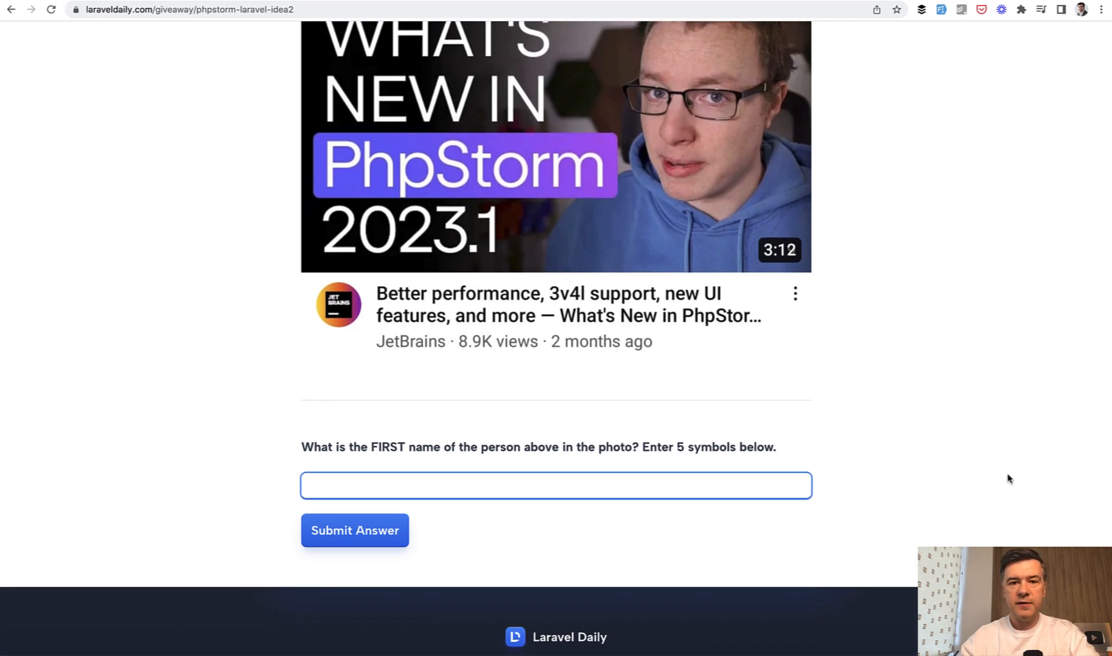
{"action": "mouse_move", "coordinate": [995, 398]}
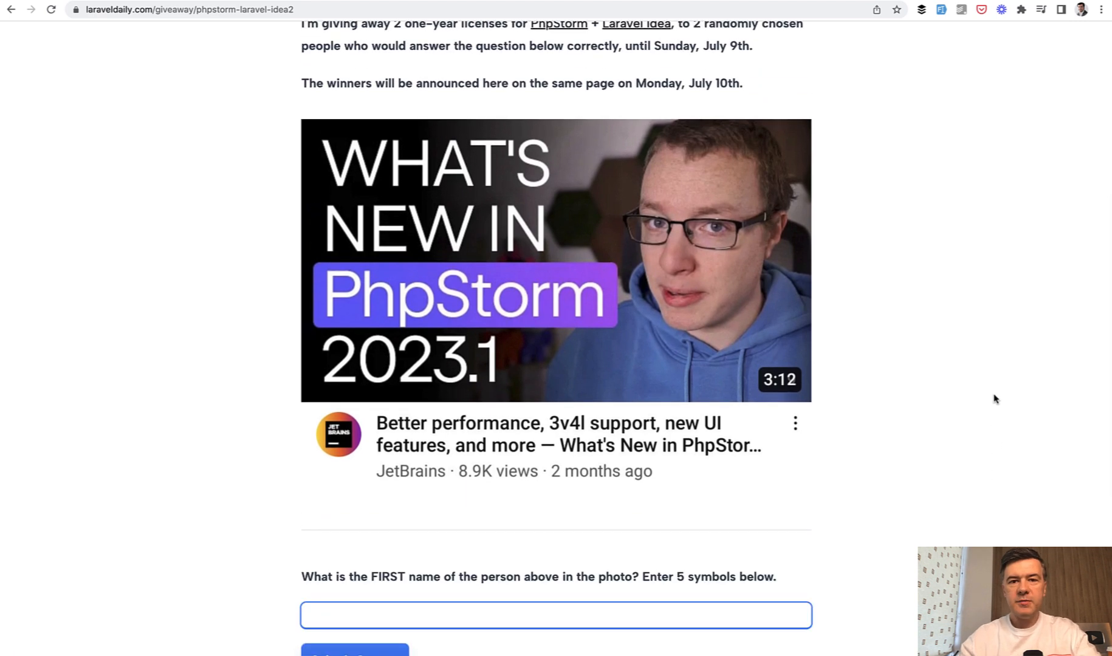
{"action": "scroll", "scroll_direction": "down", "scroll_amount": 3}
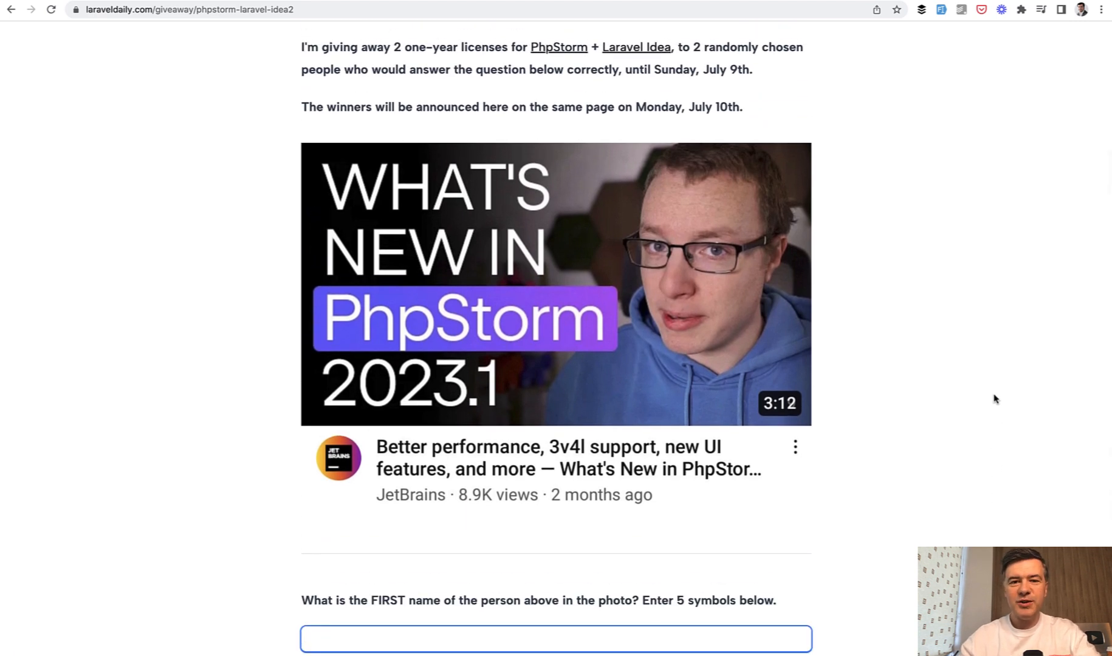
{"action": "left_click", "coordinate": [555, 640]}
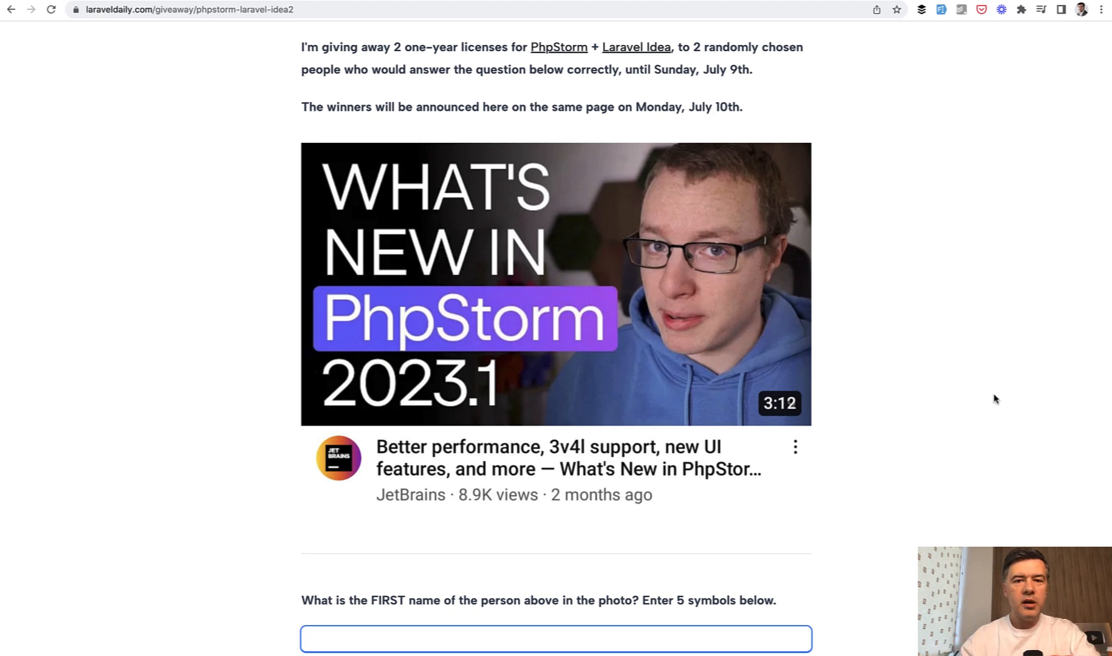
{"action": "left_click", "coordinate": [556, 639]}
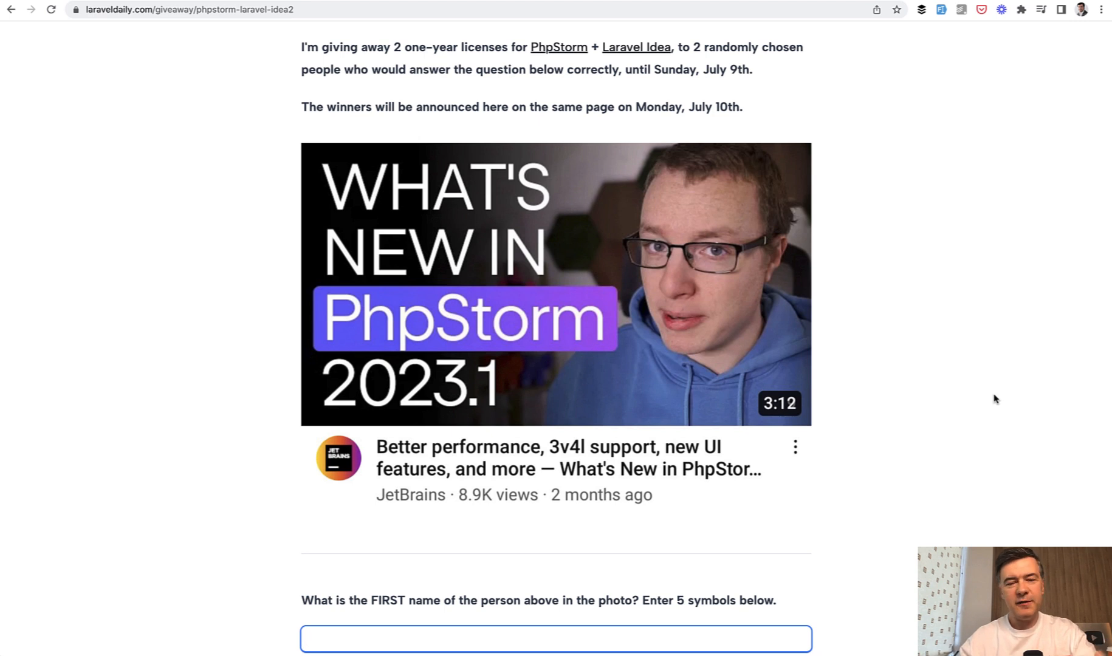
{"action": "left_click", "coordinate": [556, 638]}
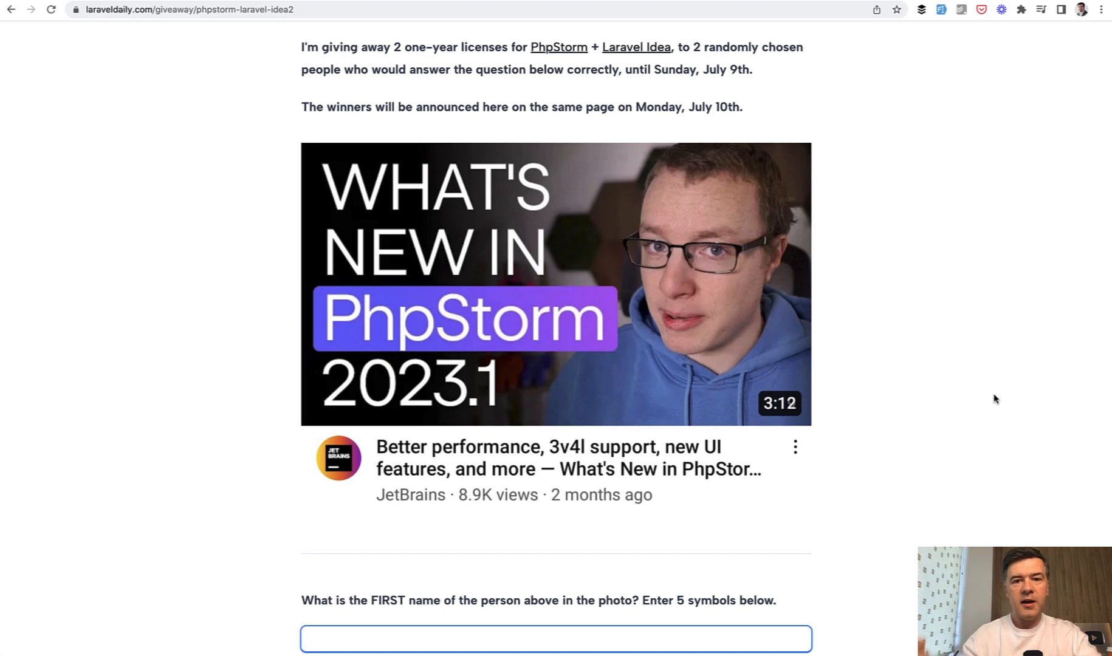
{"action": "scroll", "scroll_direction": "down", "scroll_amount": 3}
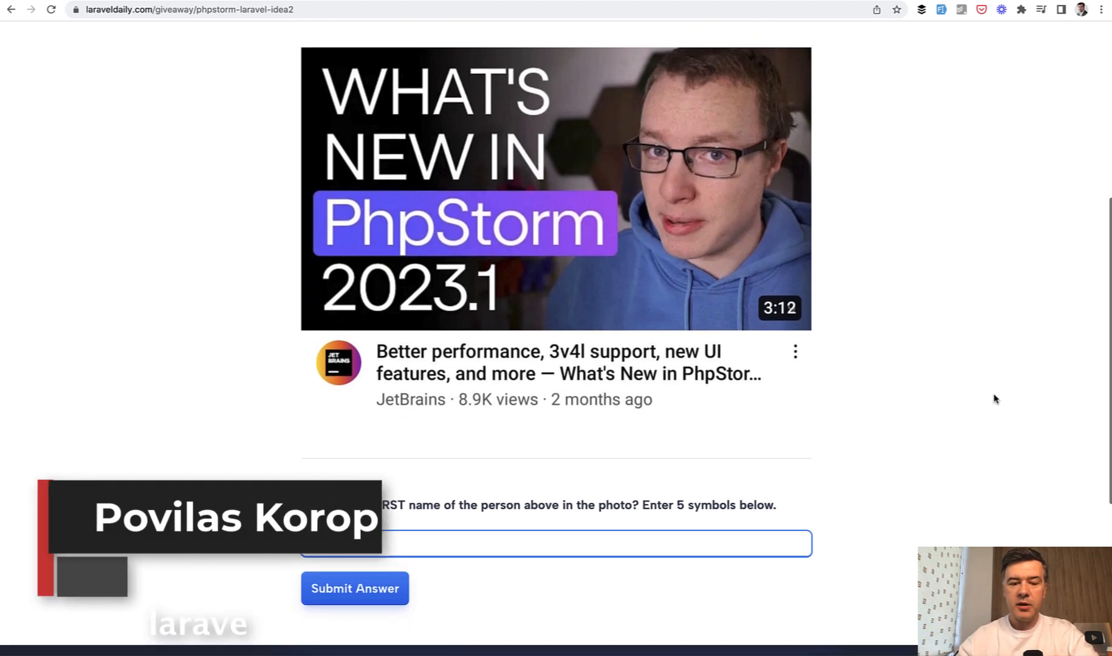
{"action": "scroll", "scroll_direction": "down", "scroll_amount": 3}
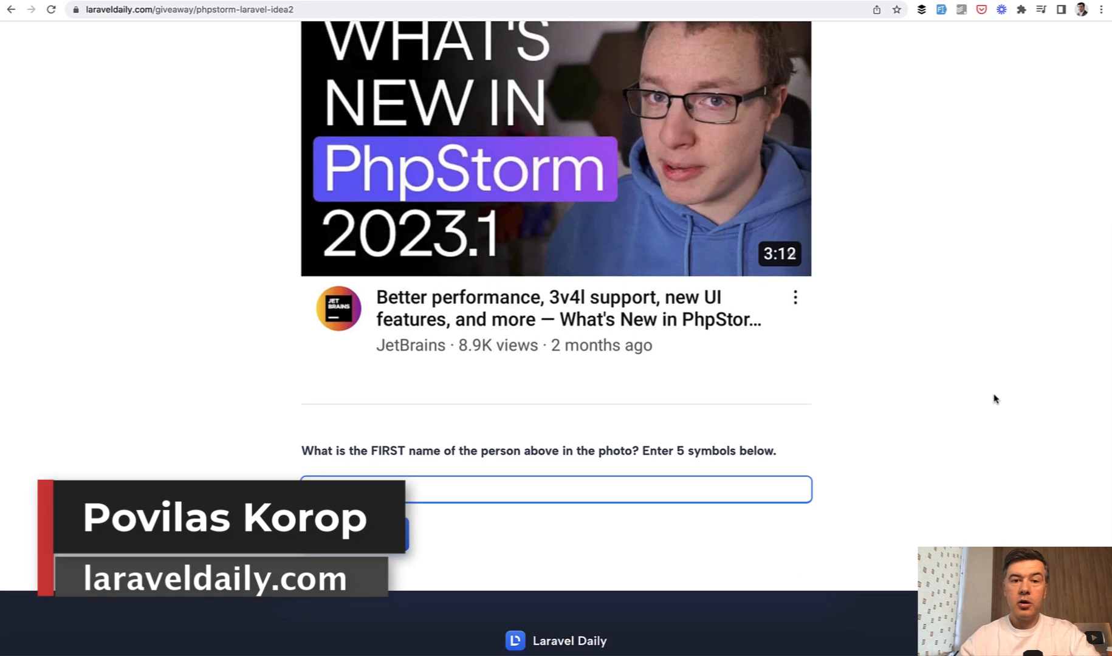